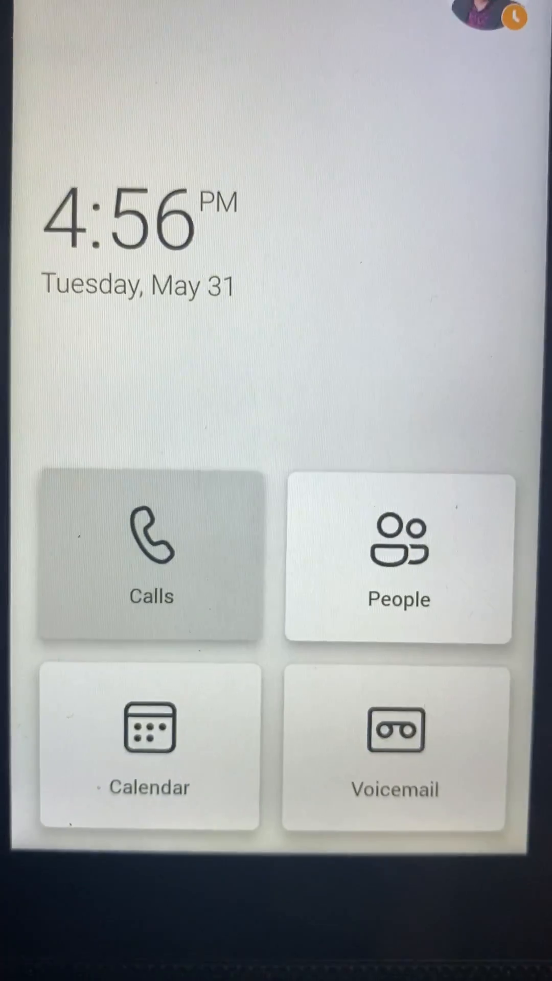
- Connect Walkie Talkie to the CTI ALL STAFF CHANNEL General channel from the Home screen
left_click(150, 556)
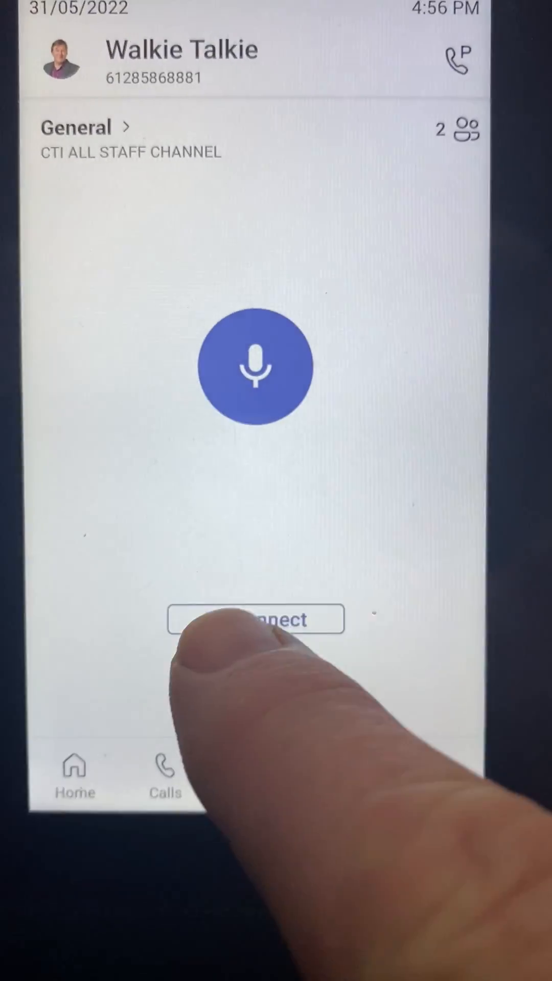
left_click(255, 620)
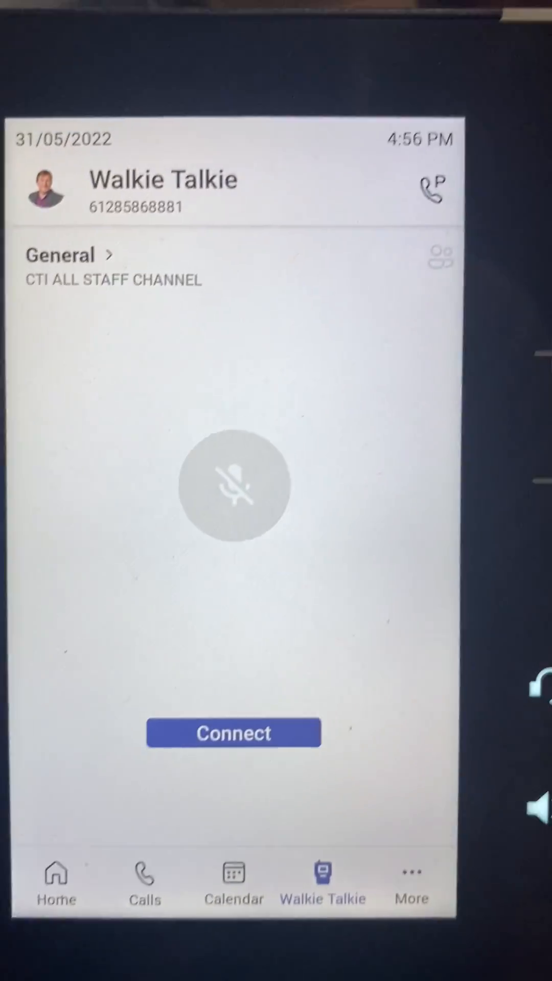
left_click(70, 255)
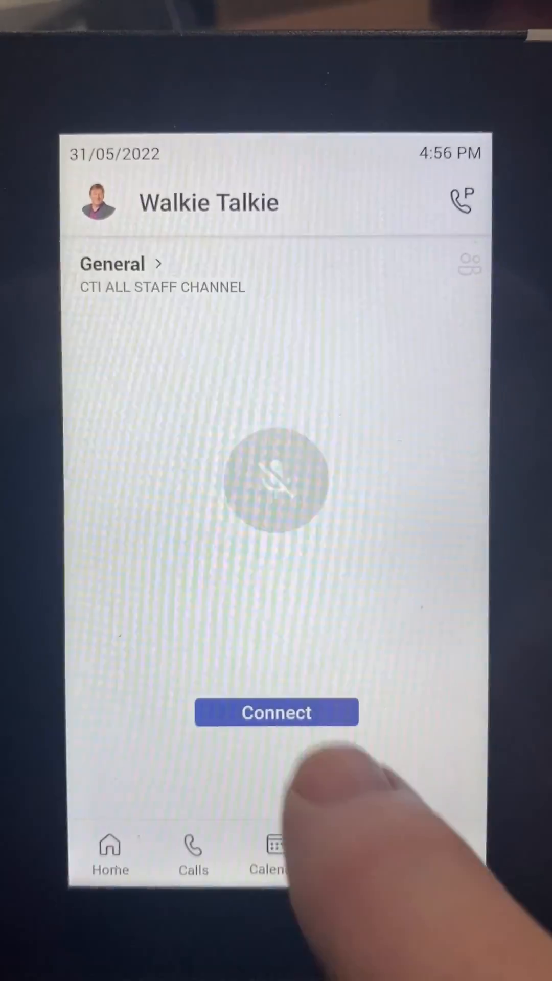
left_click(276, 713)
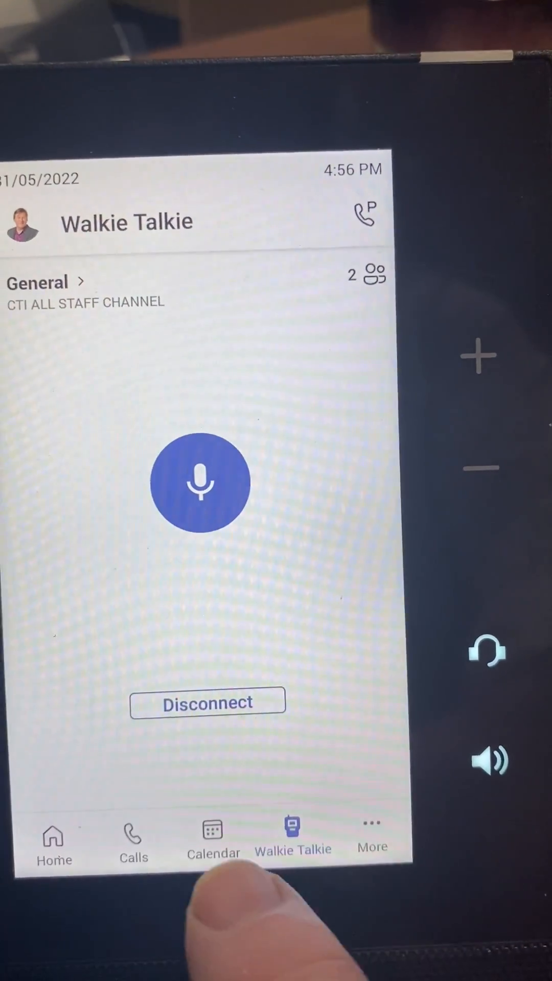
left_click(214, 841)
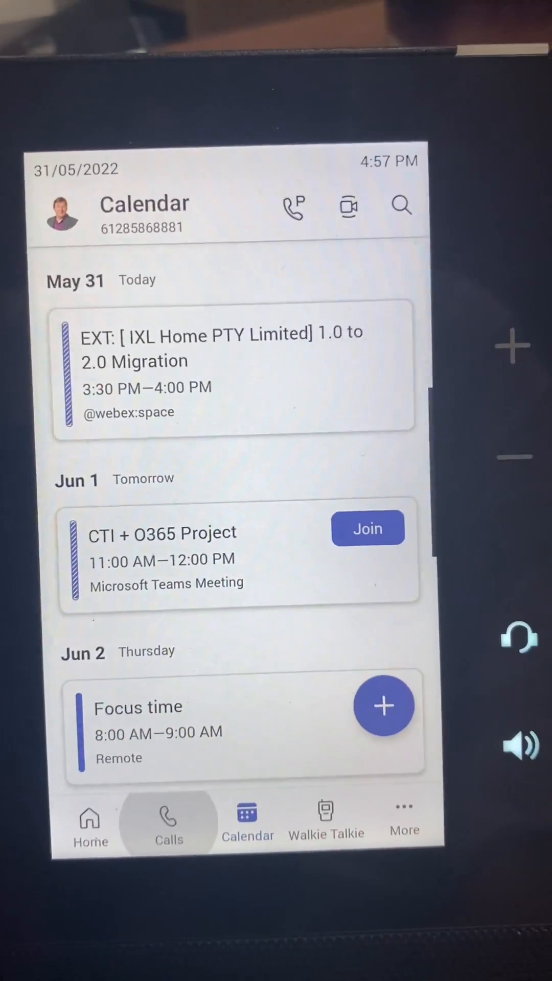
left_click(168, 820)
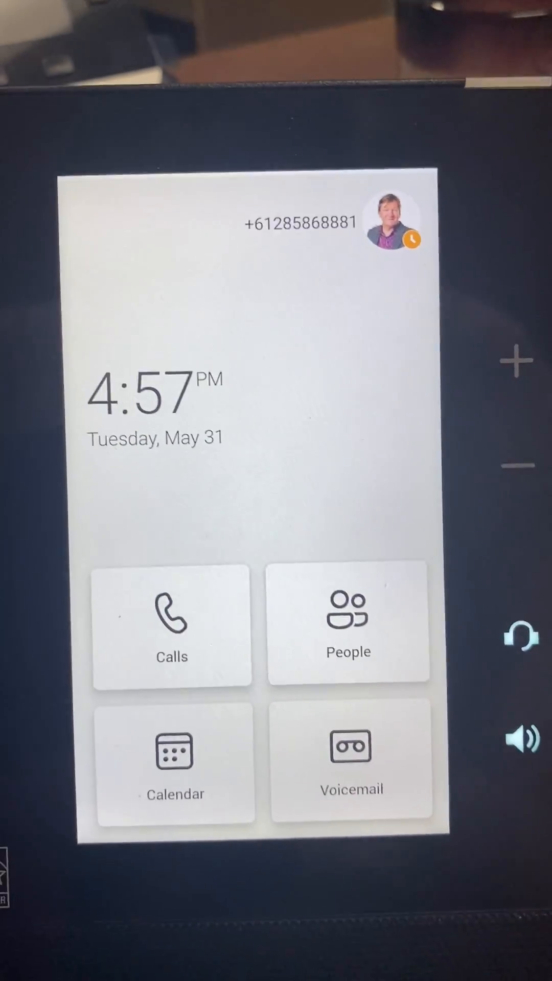
left_click(172, 626)
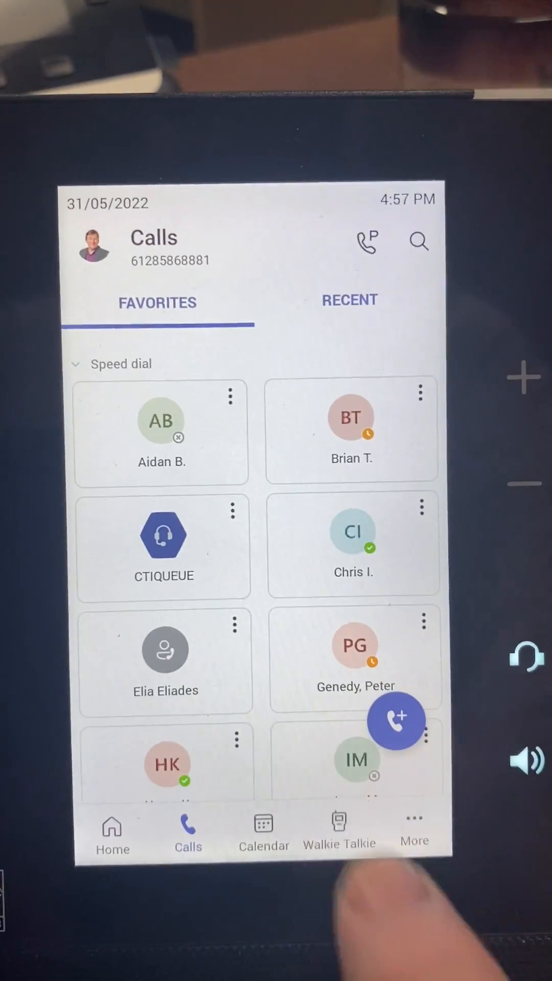
left_click(339, 832)
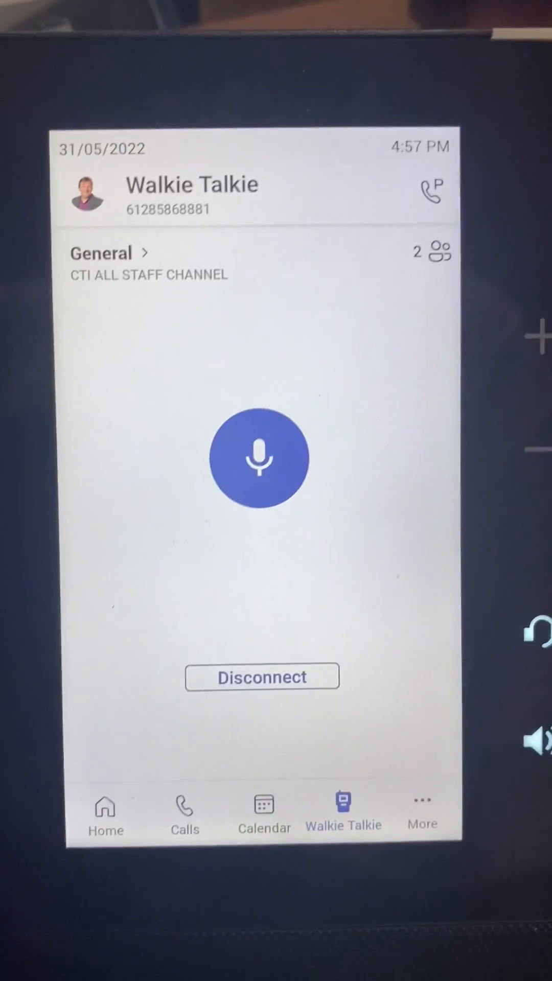